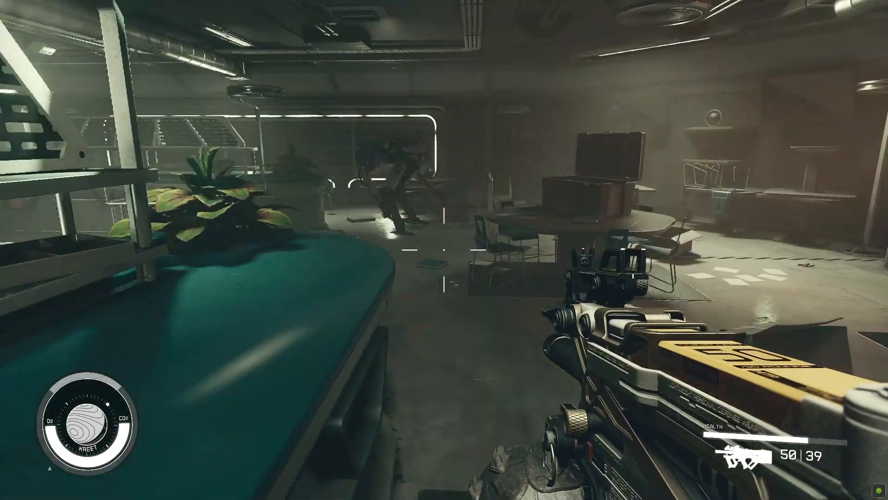
- Bring up Device Manager and expand the Display adapters list
left_click(444, 250)
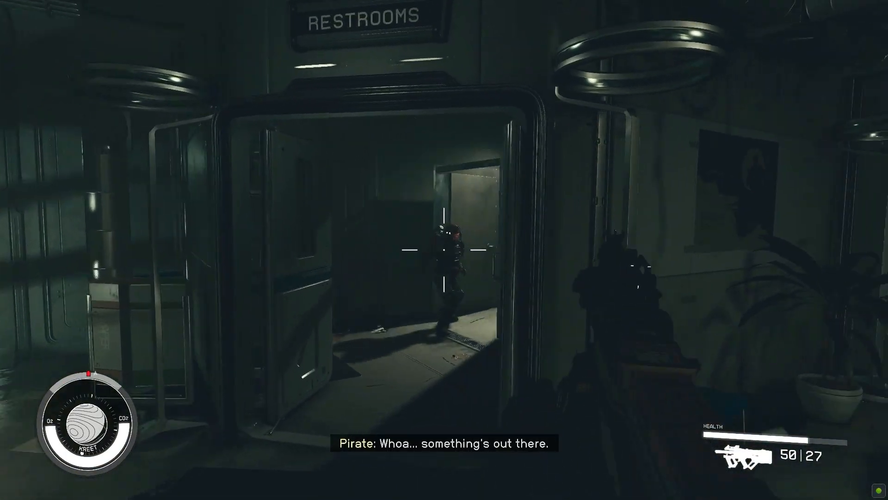
left_click(444, 249)
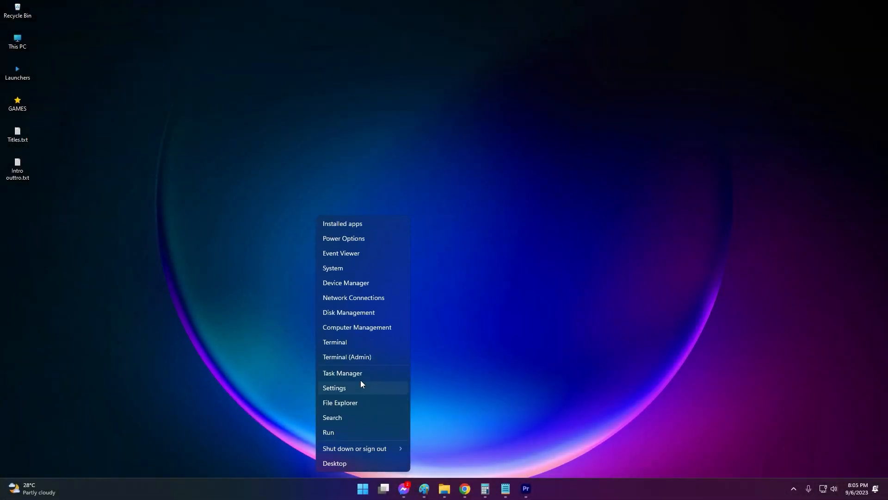
left_click(346, 284)
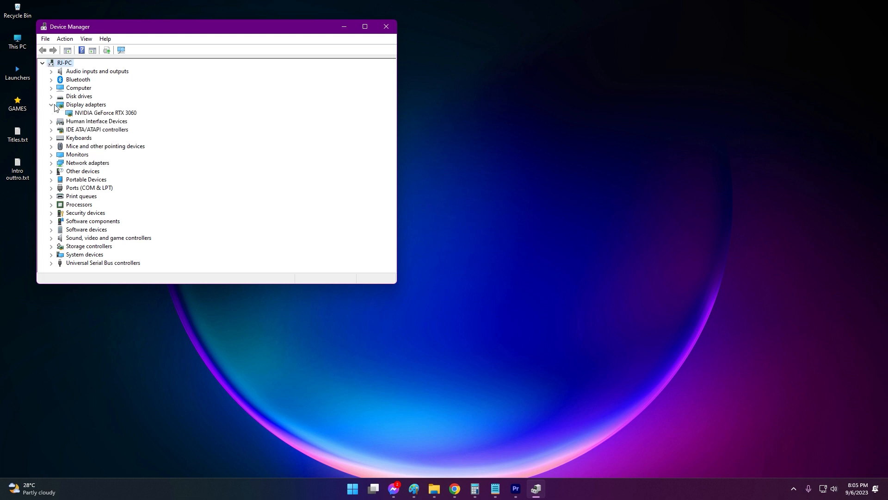
- Update the NVIDIA GeForce RTX 3060 driver, letting Windows search automatically
right_click(93, 112)
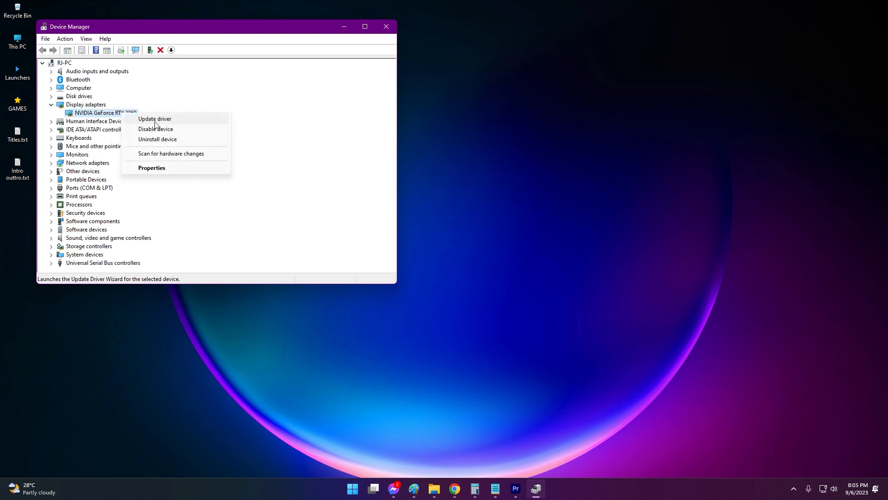
left_click(154, 119)
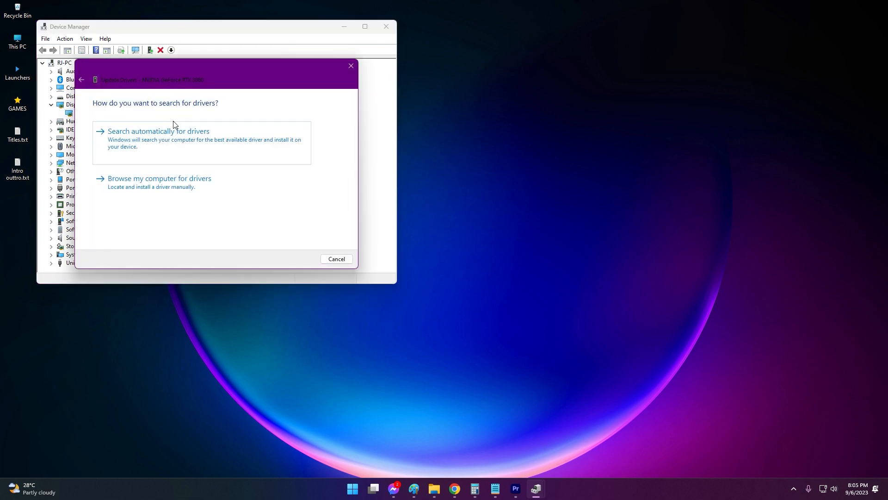
left_click(157, 132)
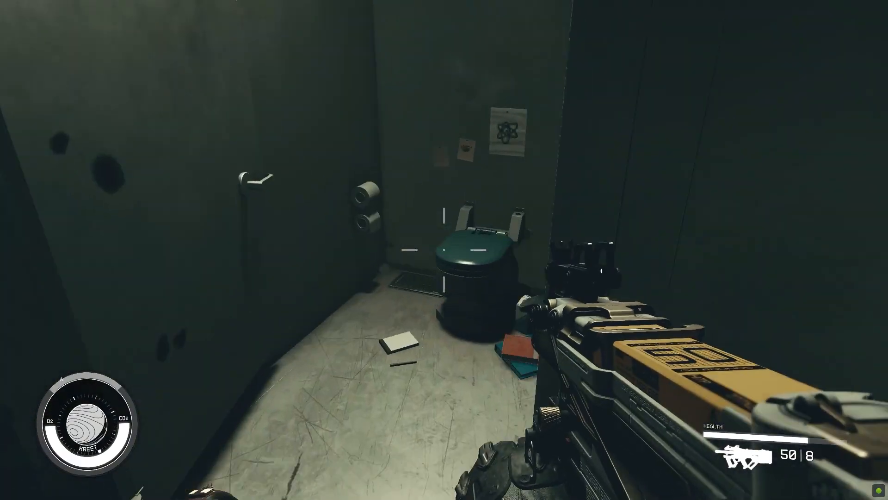
mouse_move(442, 250)
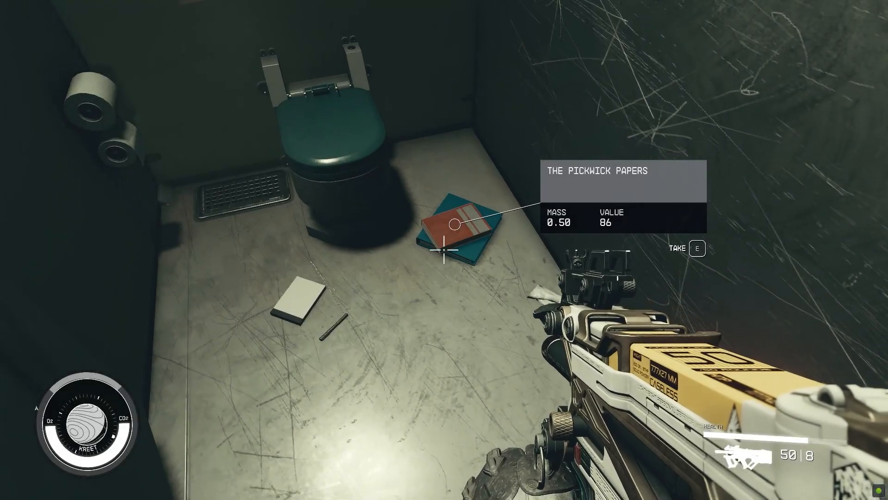
key("e")
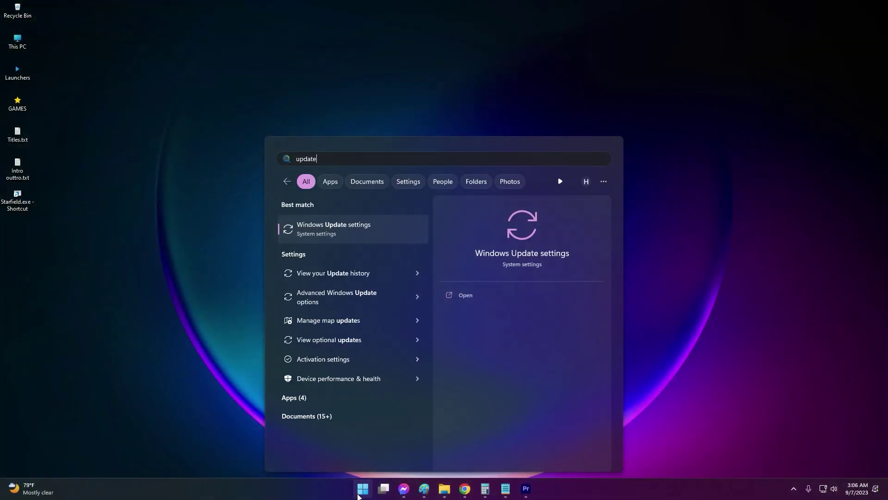
- Go to the Windows Update settings page from the search results
left_click(333, 229)
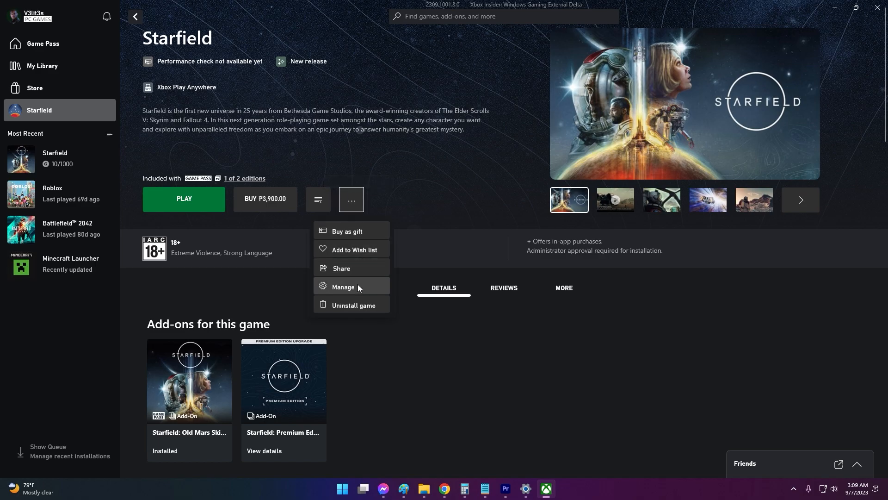
- Run Verify and Repair on Starfield's files from Manage > Files and confirm
left_click(342, 287)
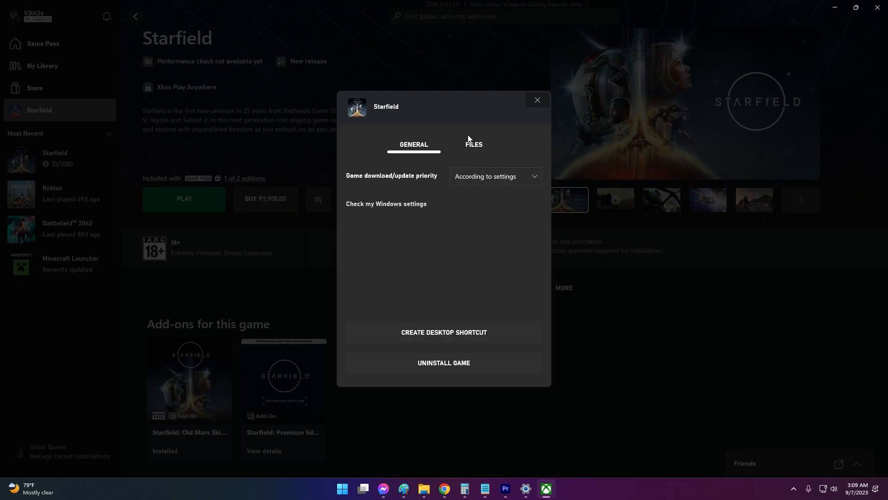
left_click(475, 143)
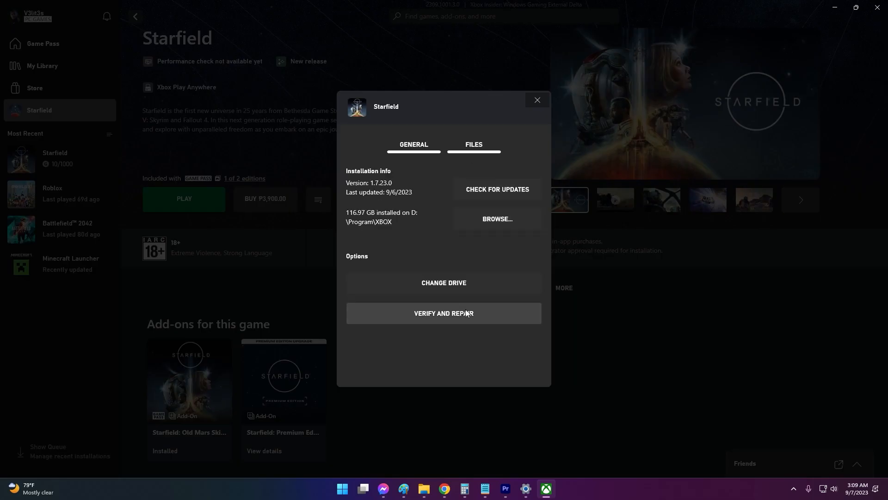
left_click(444, 313)
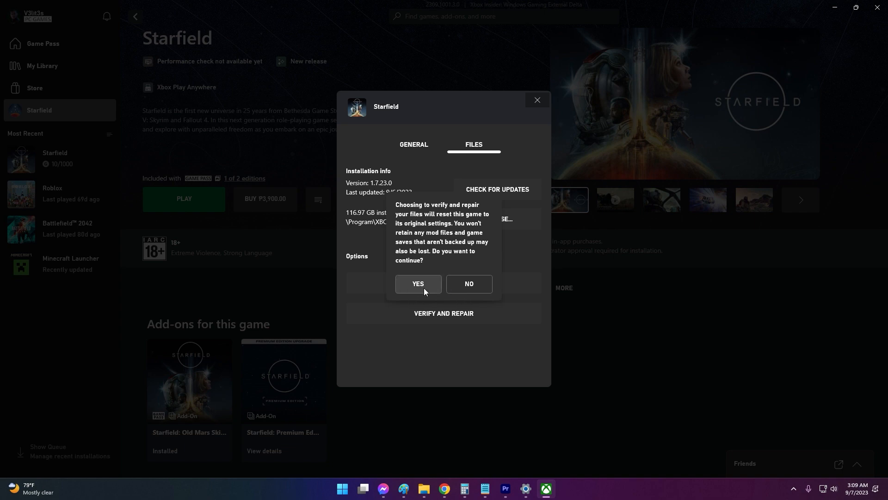
left_click(418, 284)
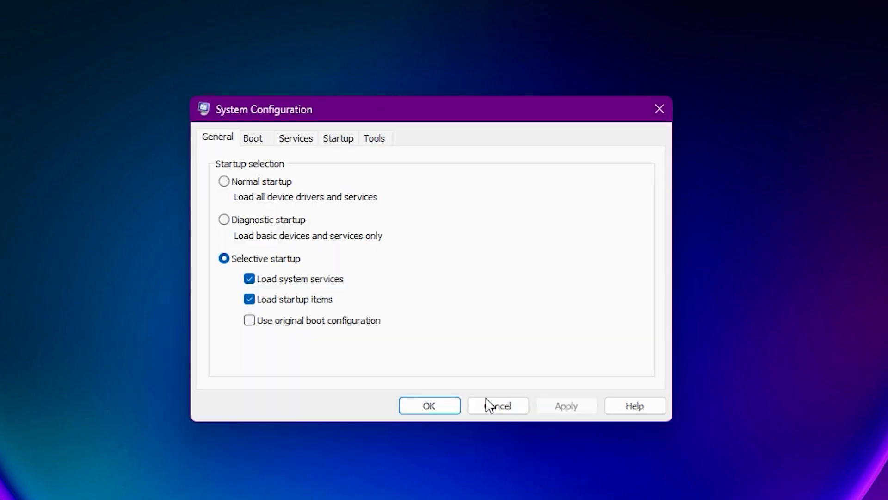
- Hide all Microsoft services and disable every remaining service
left_click(255, 138)
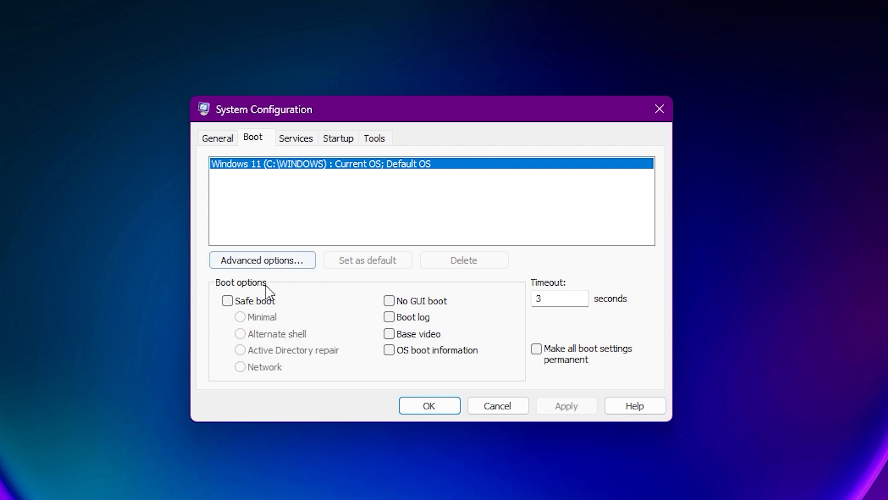
left_click(296, 138)
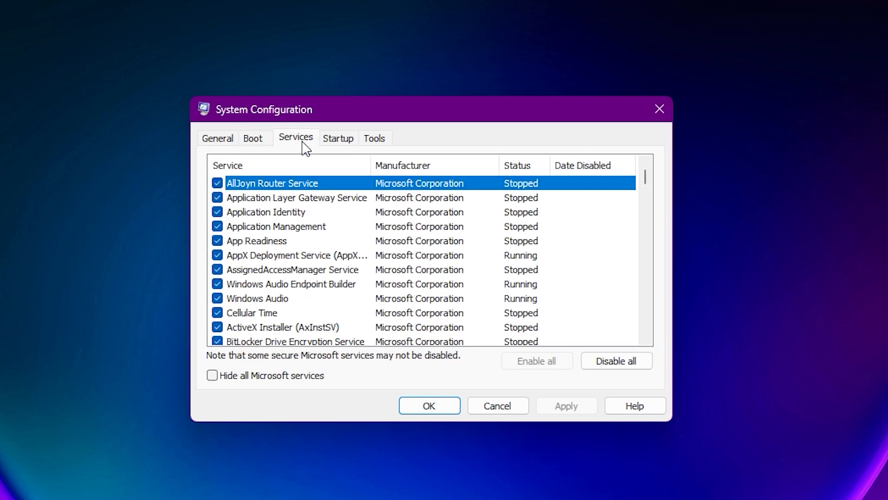
mouse_move(225, 378)
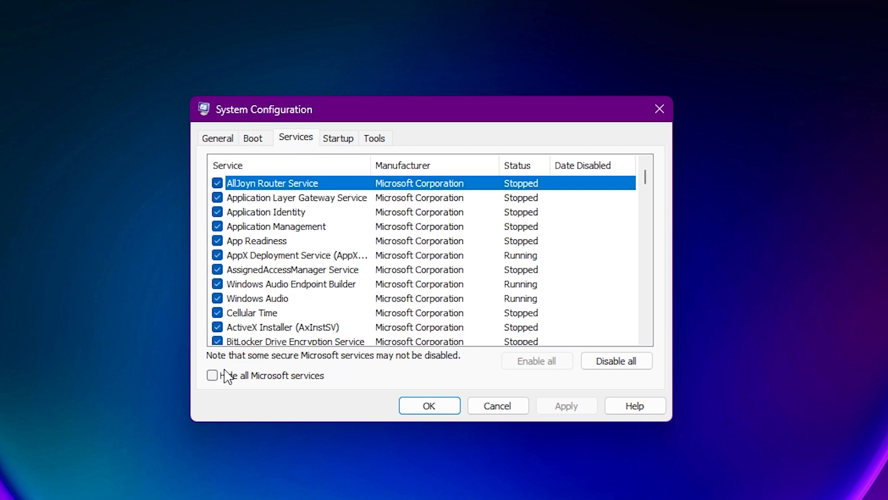
left_click(212, 376)
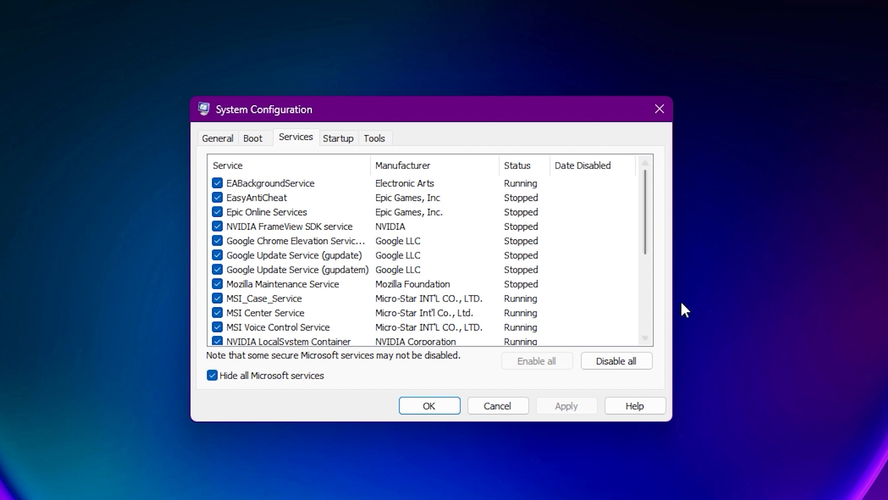
left_click(617, 360)
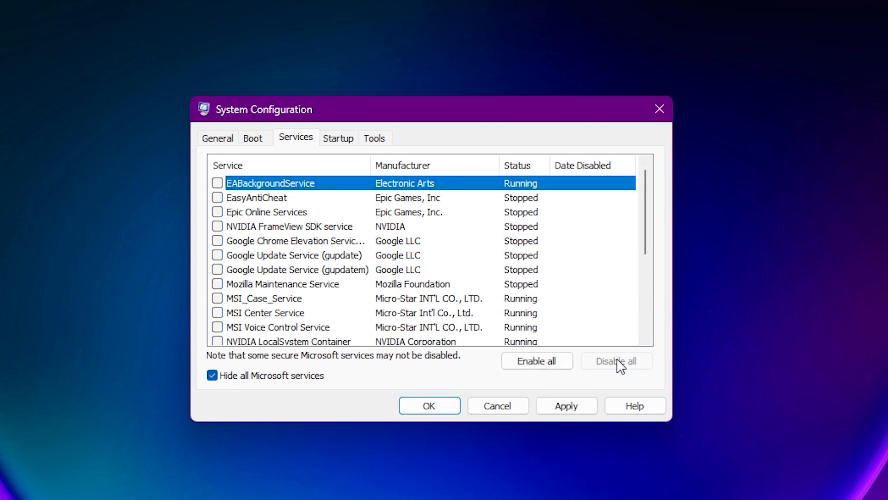
- Go to the Startup page and launch Task Manager for startup items
left_click(338, 138)
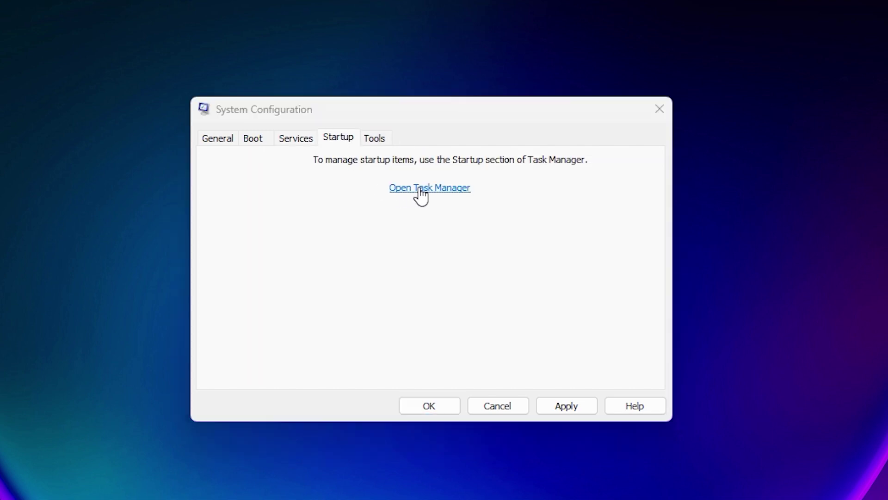
left_click(430, 187)
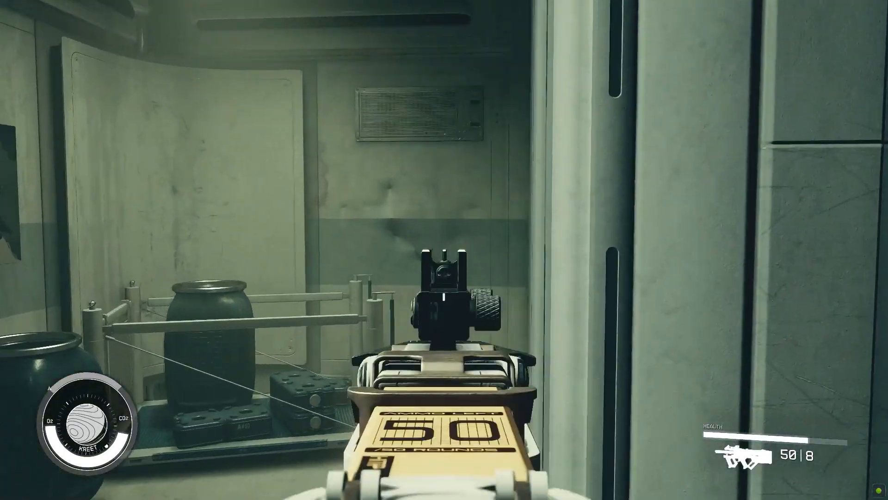
mouse_move(444, 250)
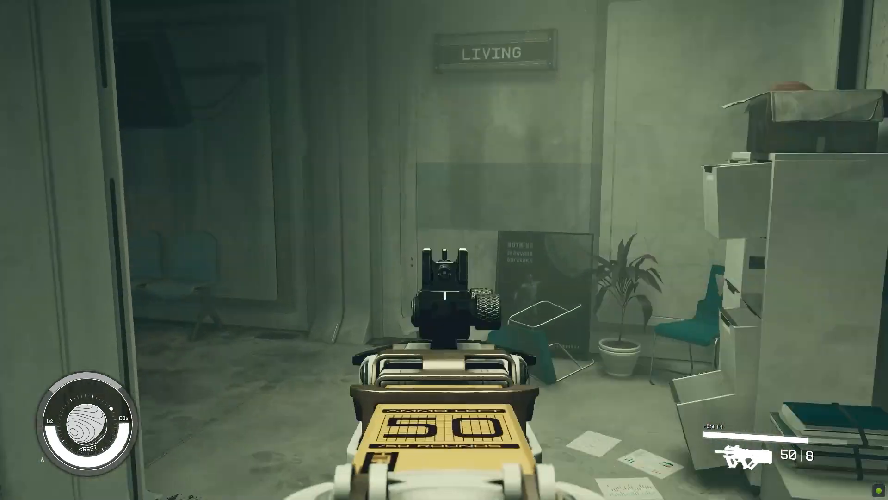
key("w")
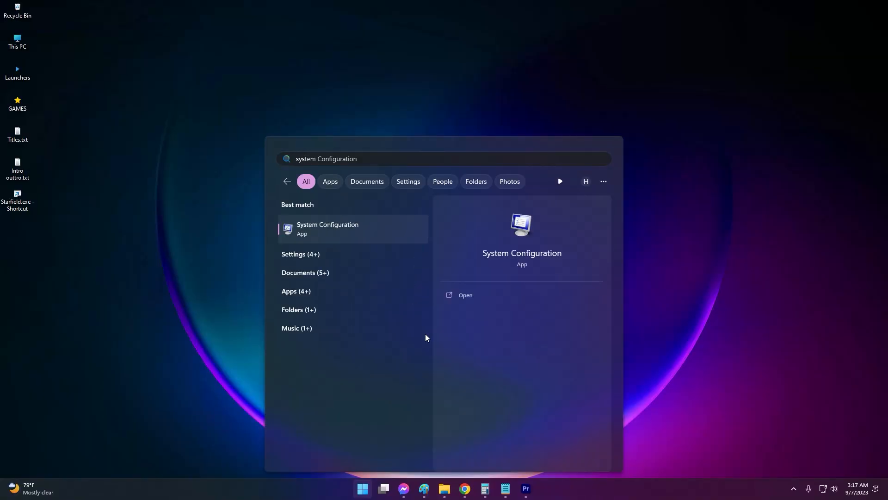
- Reach the Virtual Memory dialog via System Properties > Advanced > Performance settings
type("system p")
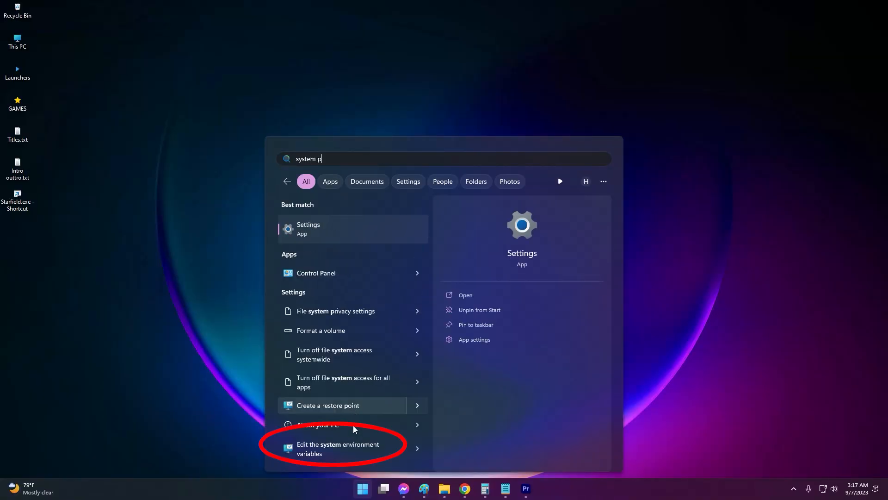
left_click(341, 448)
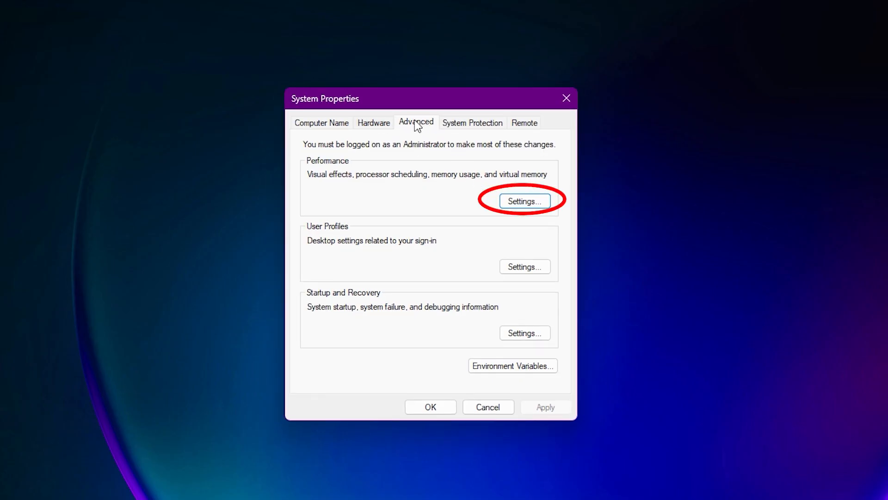
left_click(525, 201)
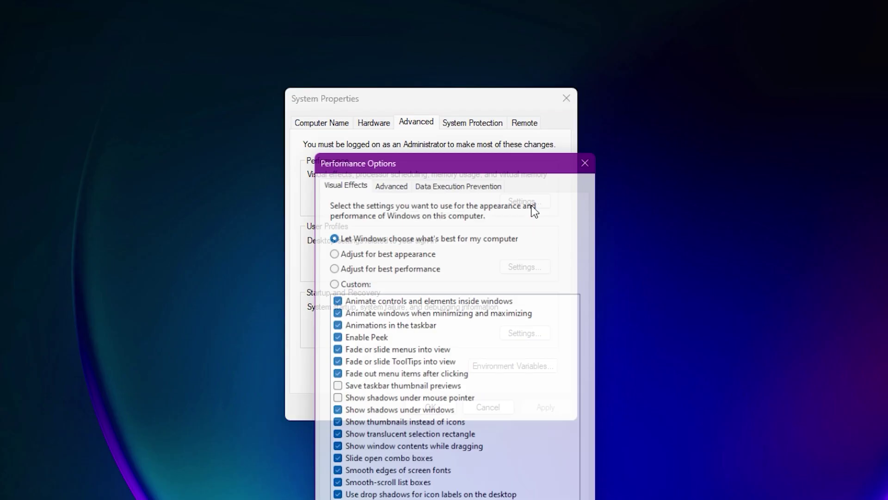
left_click(390, 176)
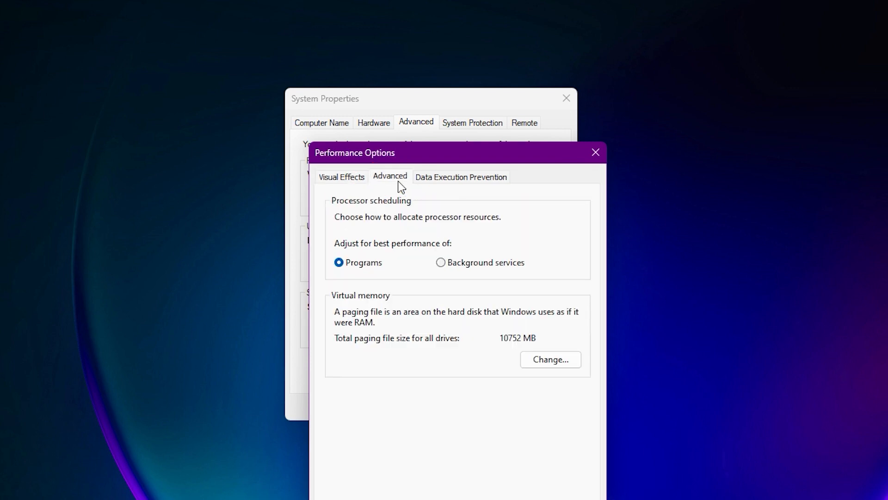
left_click(551, 359)
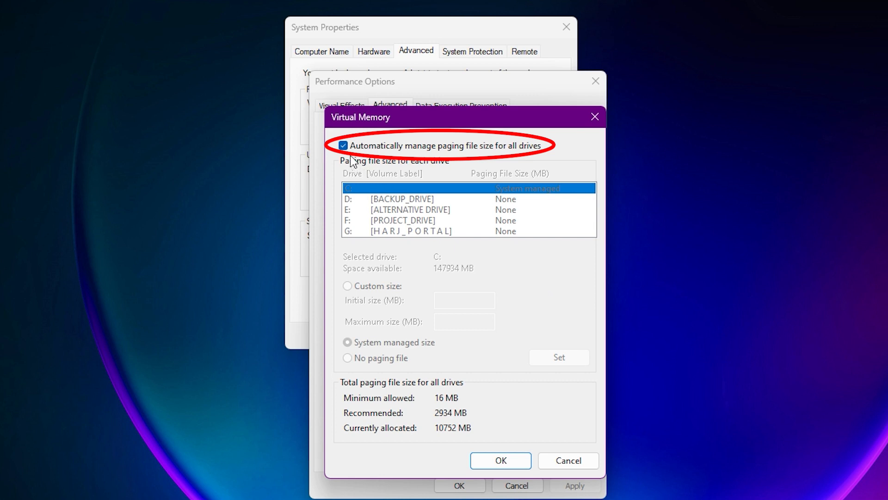
- Untick Automatically manage paging file size and apply the change
left_click(344, 146)
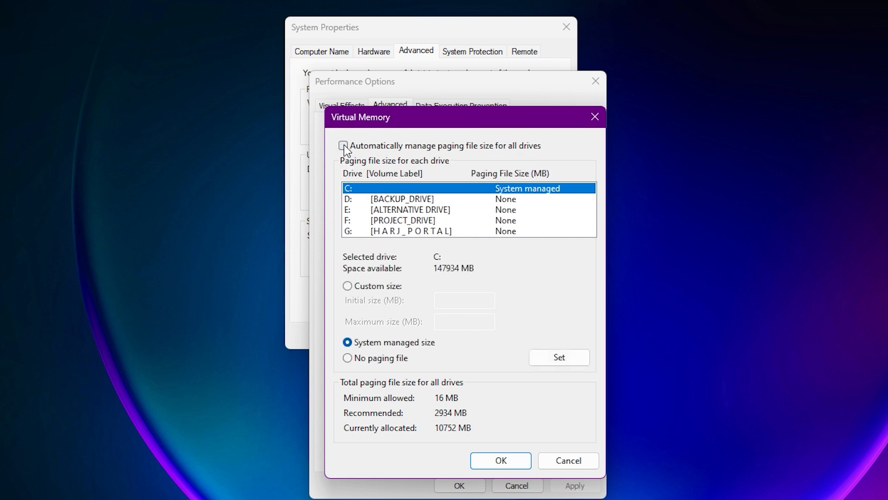
left_click(346, 286)
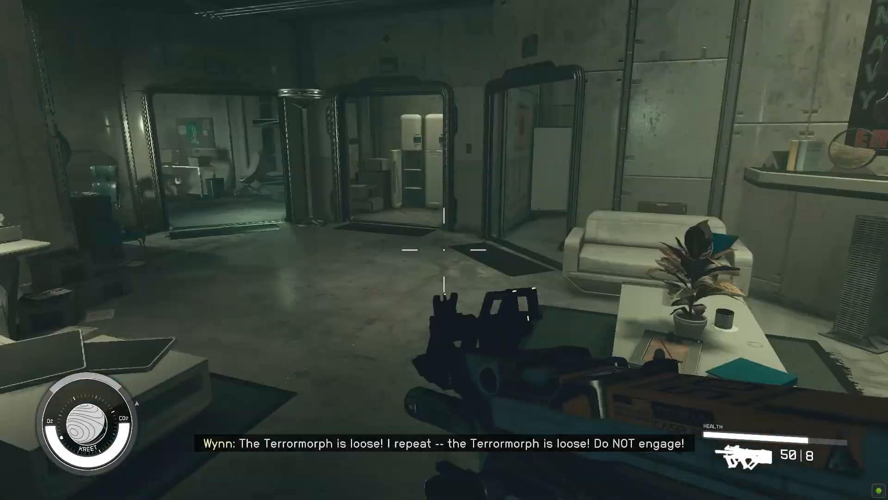
mouse_move(444, 249)
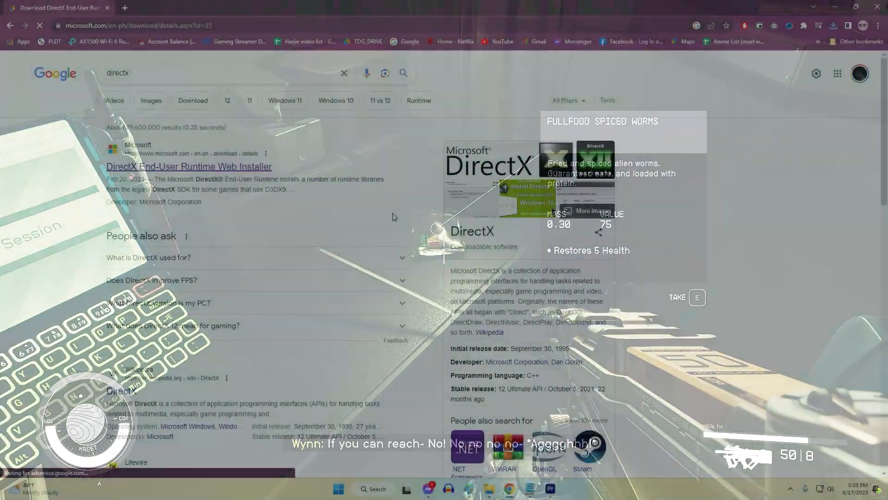
- Follow the DirectX End-User Runtime Web Installer result to Microsoft's download page
left_click(190, 166)
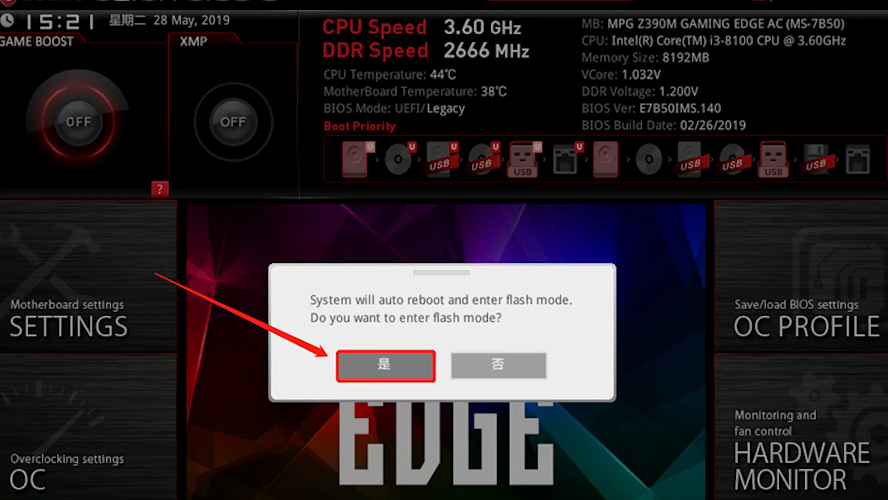
- Confirm Yes to reboot into M-Flash mode and begin the BIOS update
left_click(385, 365)
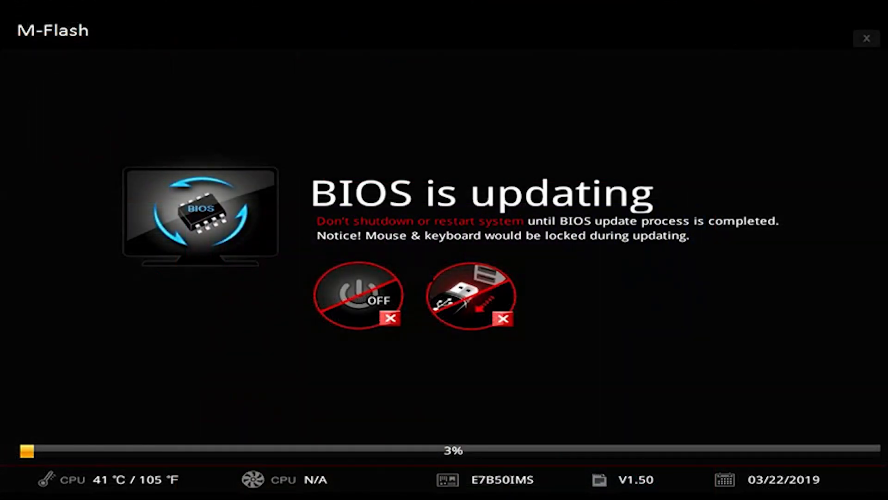